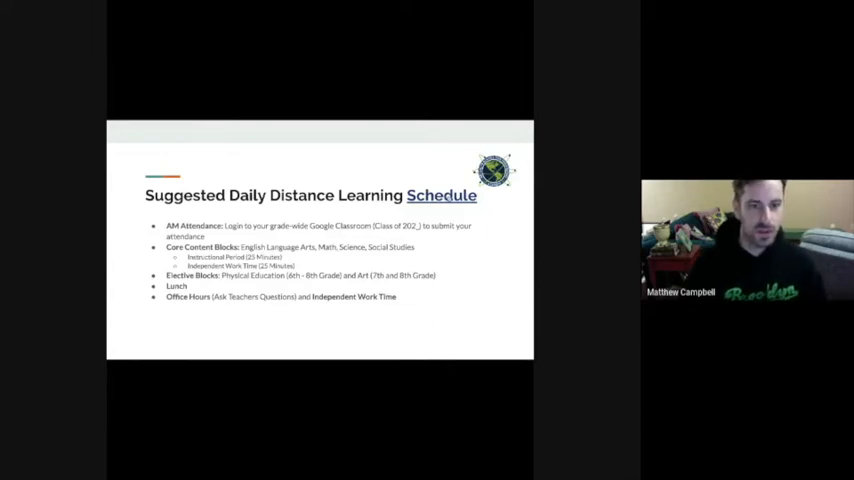
Step: Switch to the BSEA Suggested Distance Learning Daily Agenda document and scroll its schedule table
{"action": "left_click", "coordinate": [441, 195]}
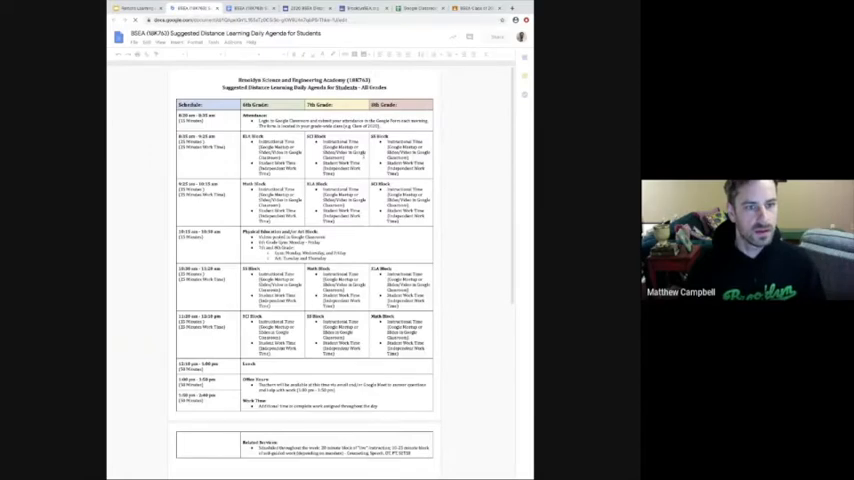
{"action": "scroll", "scroll_direction": "down", "scroll_amount": 3}
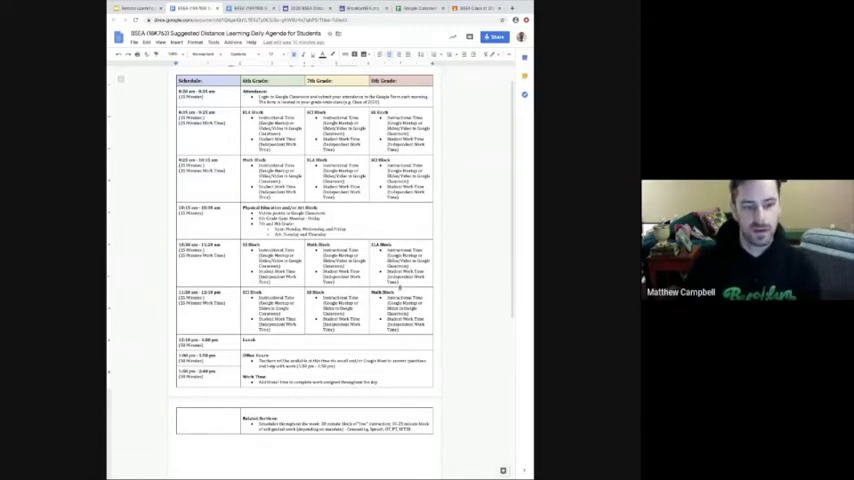
Step: Scroll the agenda to the lunch, office hours and related services rows
{"action": "scroll", "scroll_direction": "down", "scroll_amount": 3}
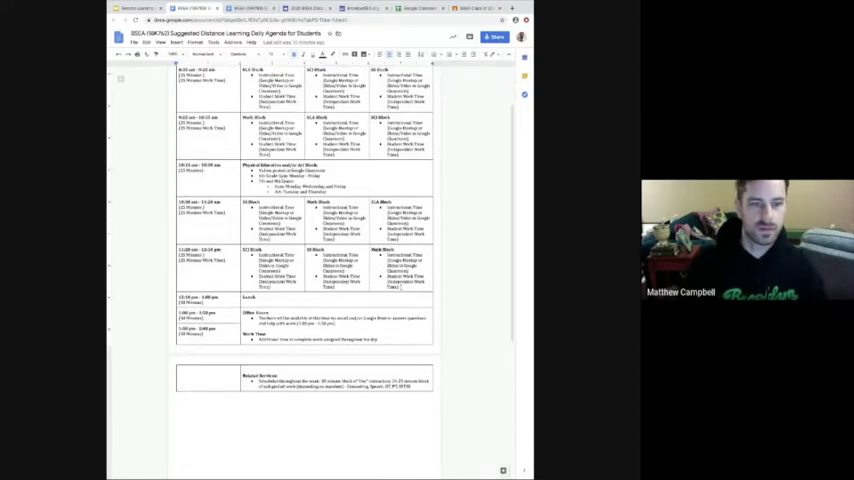
{"action": "scroll", "scroll_direction": "up", "scroll_amount": 3}
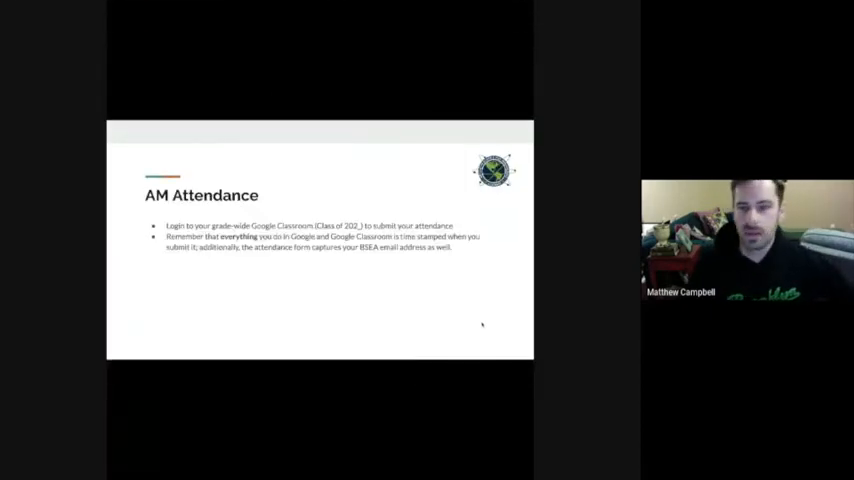
{"action": "mouse_move", "coordinate": [314, 22]}
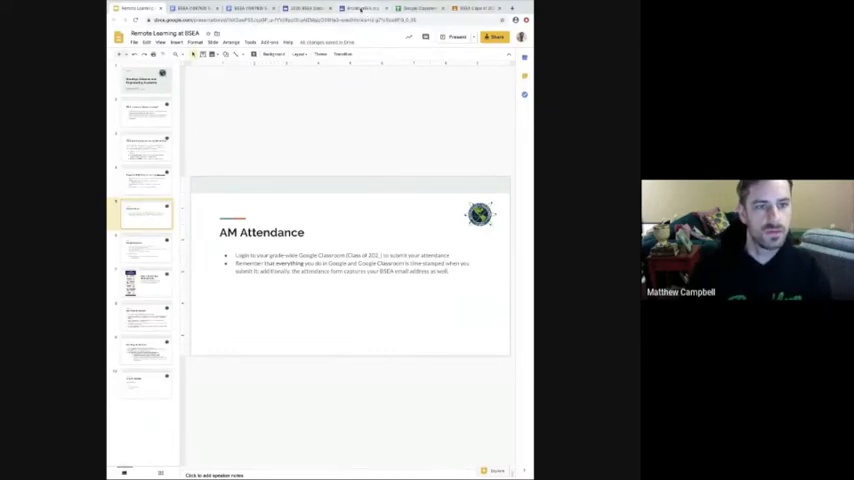
{"action": "left_click", "coordinate": [360, 9]}
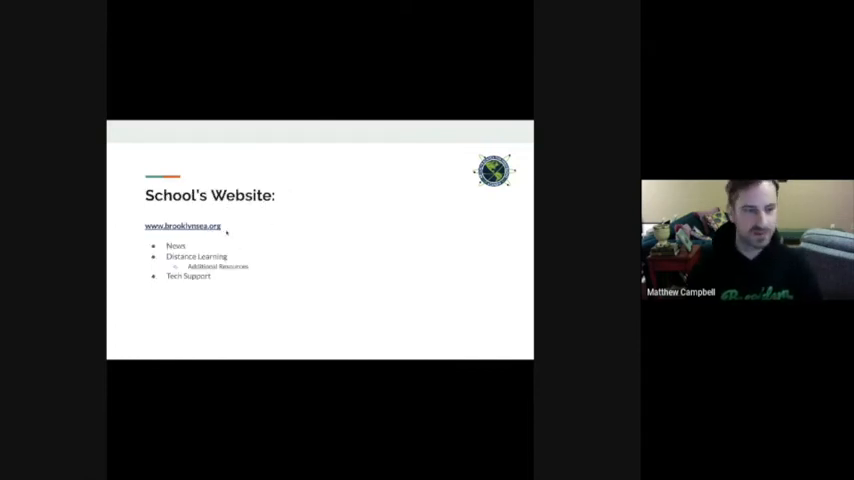
{"action": "mouse_move", "coordinate": [255, 228]}
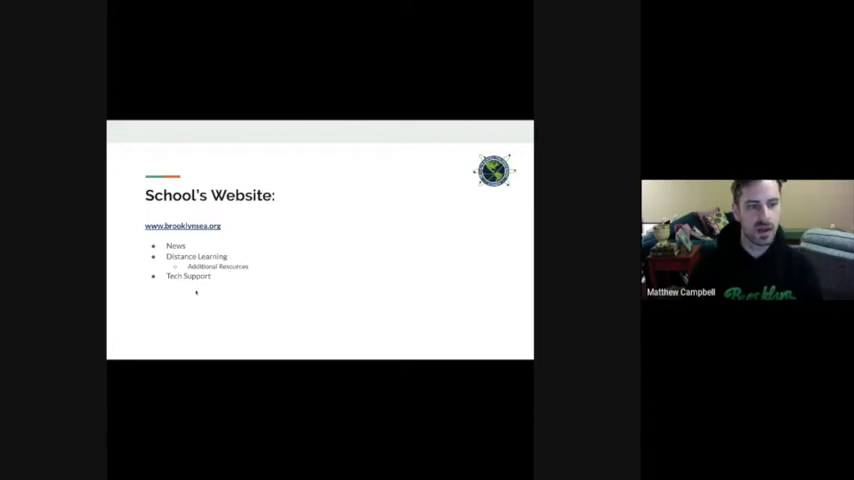
{"action": "mouse_move", "coordinate": [224, 240]}
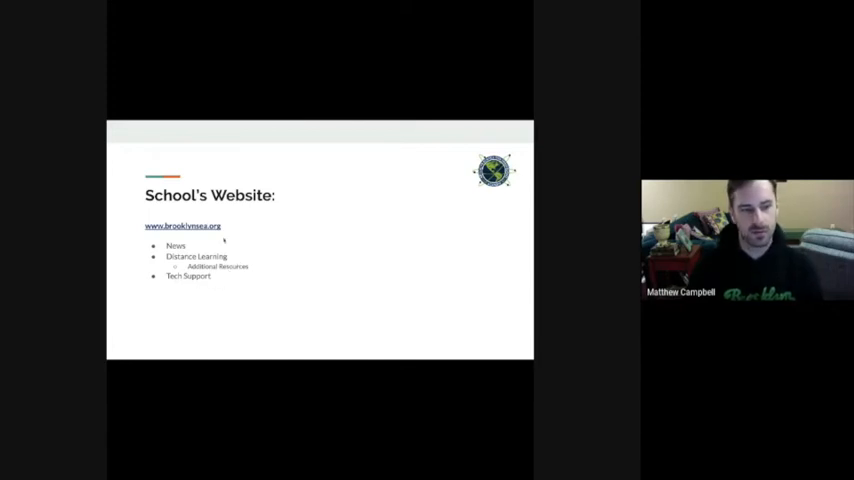
{"action": "left_click", "coordinate": [183, 225]}
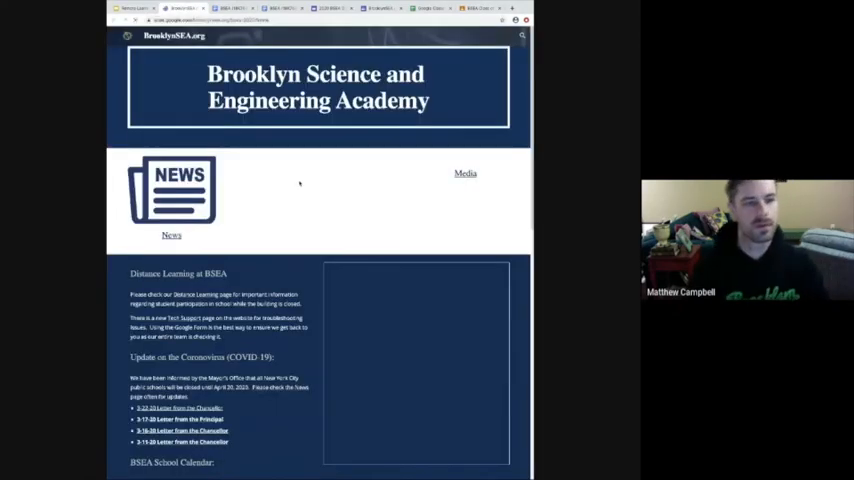
{"action": "scroll", "scroll_direction": "down", "scroll_amount": 3}
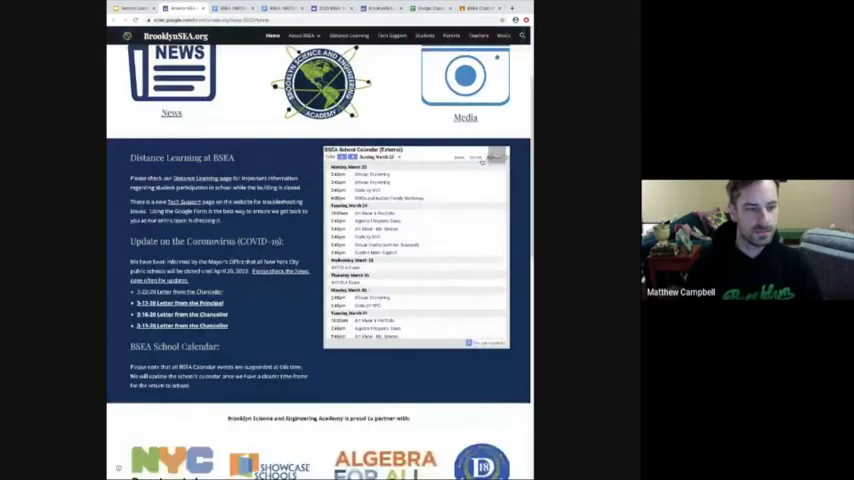
{"action": "scroll", "scroll_direction": "down", "scroll_amount": 3}
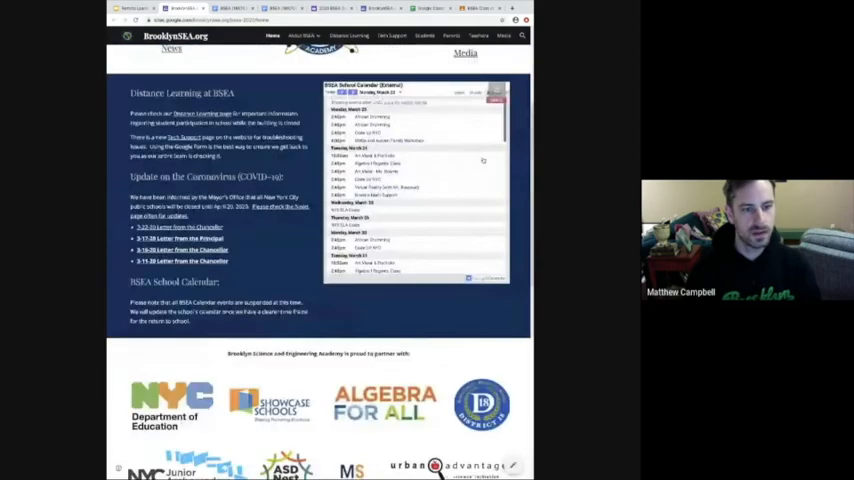
{"action": "scroll", "scroll_direction": "up", "scroll_amount": 3}
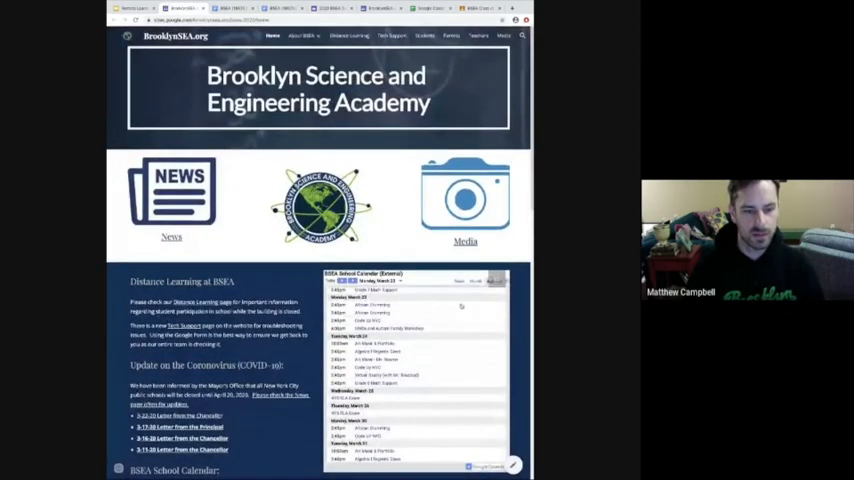
{"action": "scroll", "scroll_direction": "down", "scroll_amount": 3}
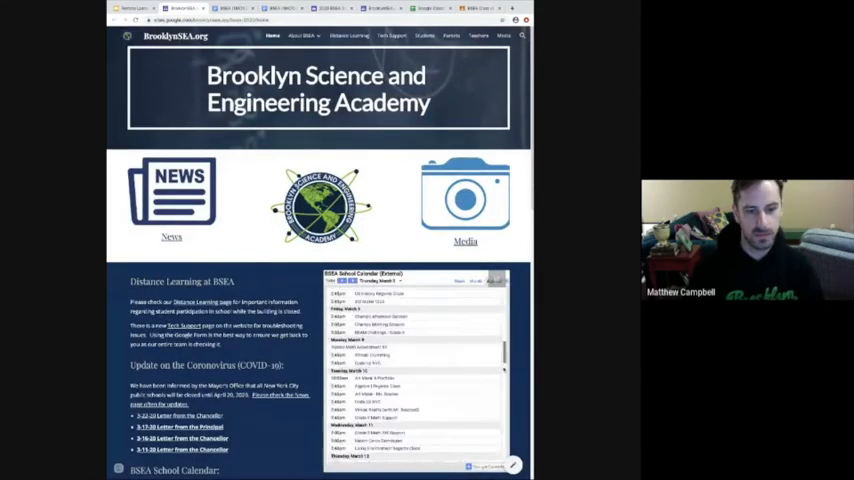
{"action": "scroll", "scroll_direction": "down", "scroll_amount": 3}
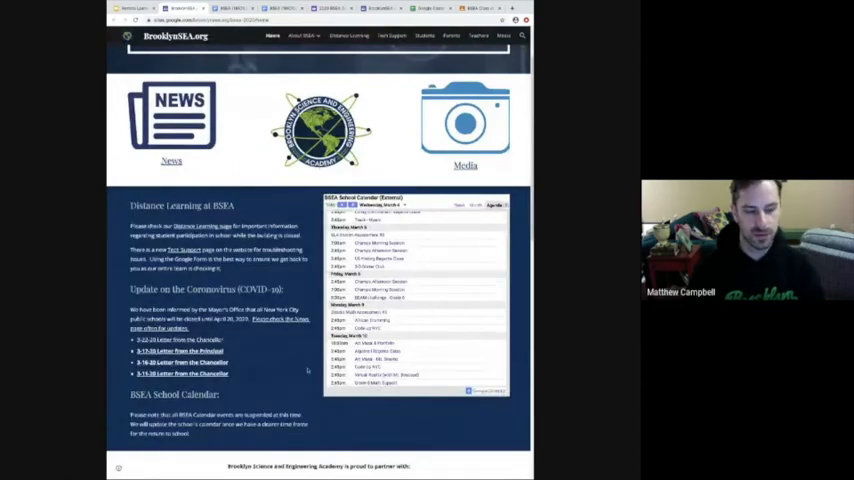
{"action": "scroll", "scroll_direction": "up", "scroll_amount": 3}
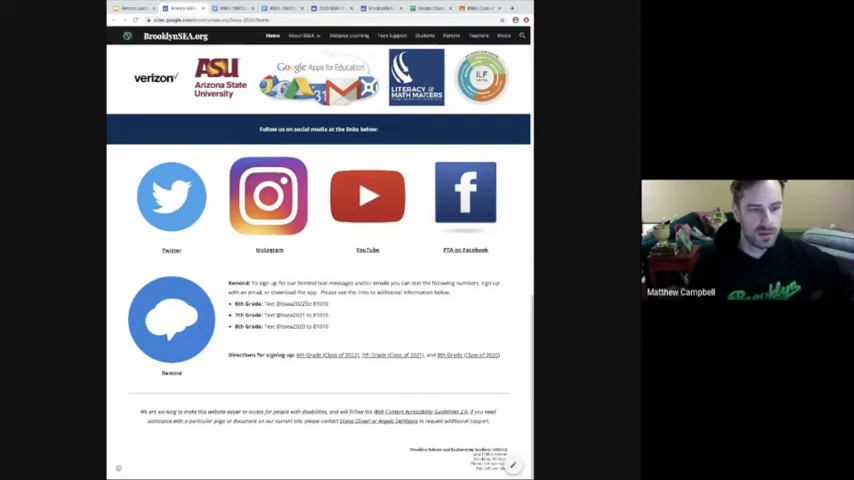
{"action": "double_click", "coordinate": [290, 303]}
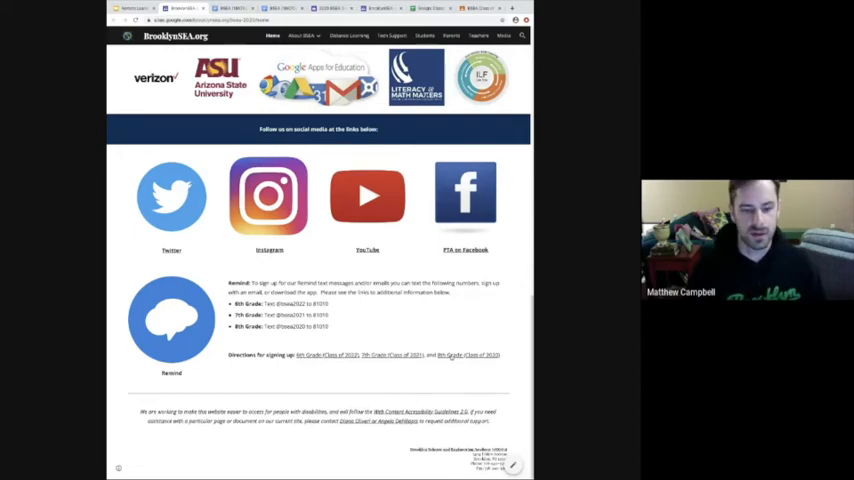
{"action": "scroll", "scroll_direction": "up", "scroll_amount": 3}
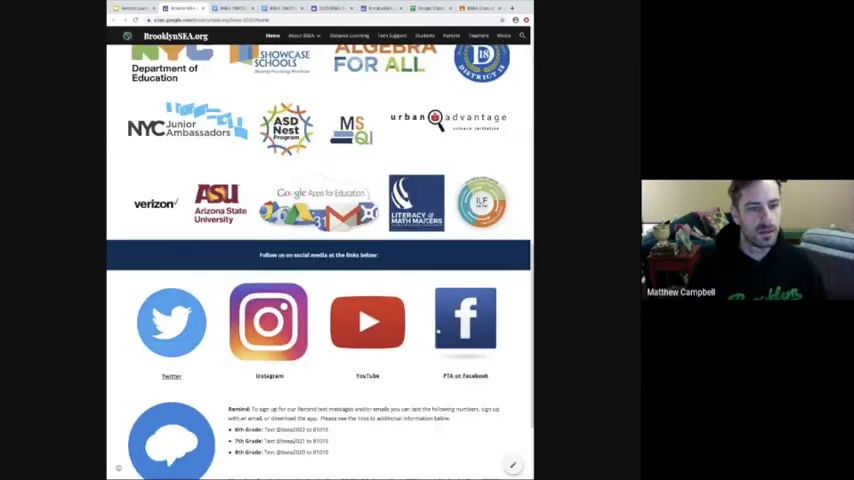
{"action": "scroll", "scroll_direction": "up", "scroll_amount": 3}
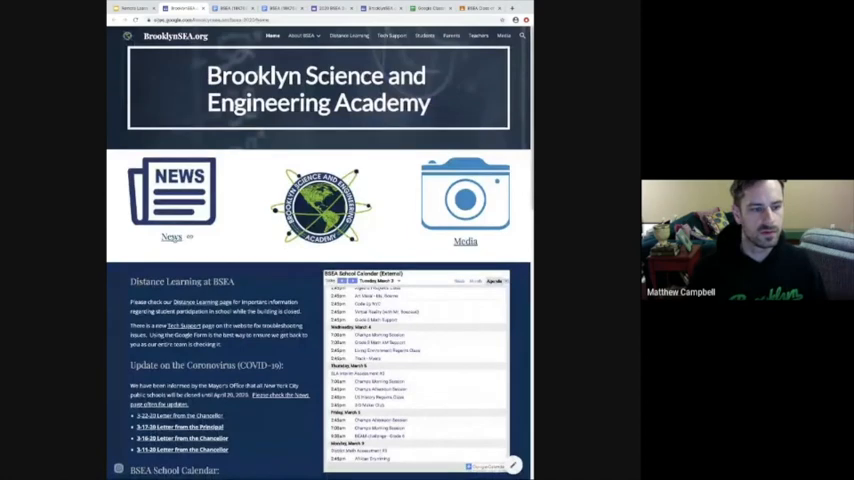
Step: Open the BrooklynSEA.org News page and scroll through its posts
{"action": "left_click", "coordinate": [171, 200]}
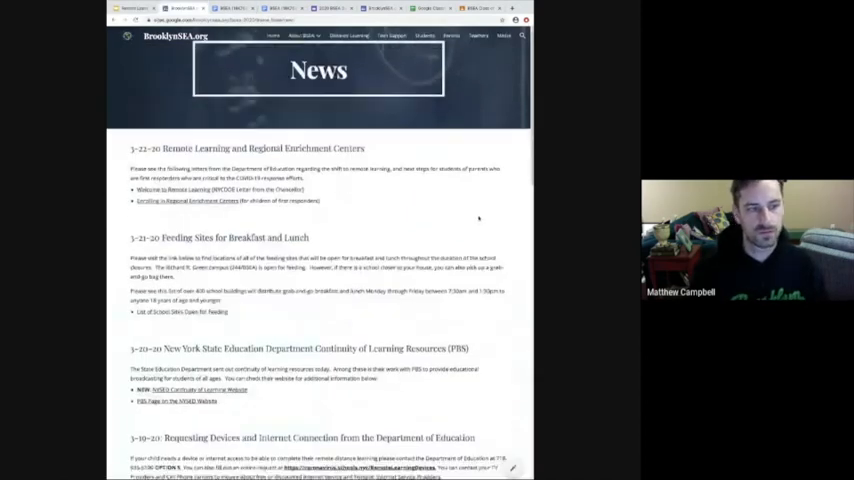
{"action": "scroll", "scroll_direction": "down", "scroll_amount": 3}
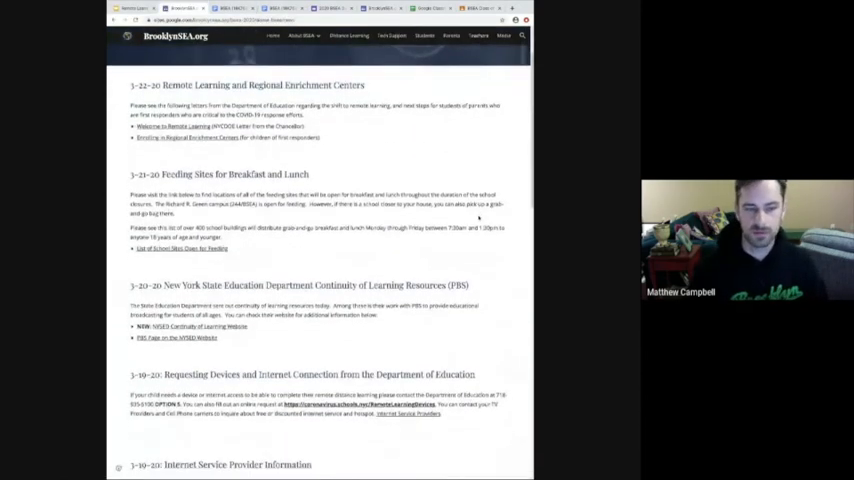
{"action": "scroll", "scroll_direction": "down", "scroll_amount": 3}
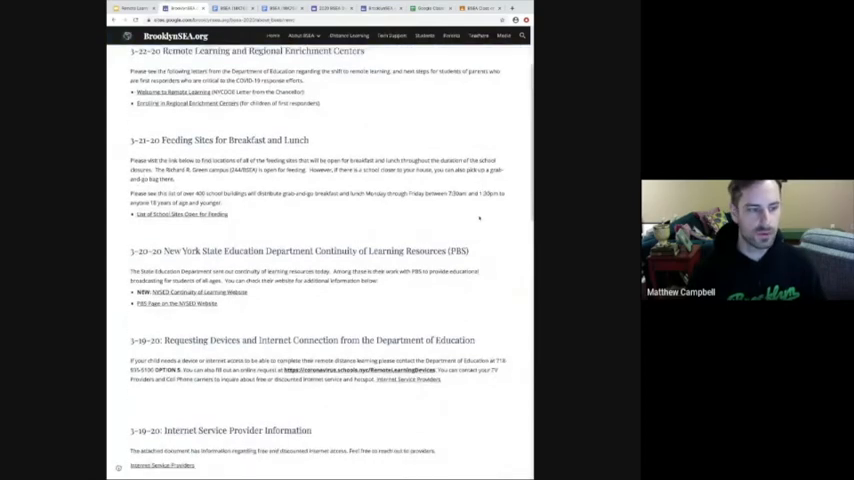
{"action": "scroll", "scroll_direction": "up", "scroll_amount": 3}
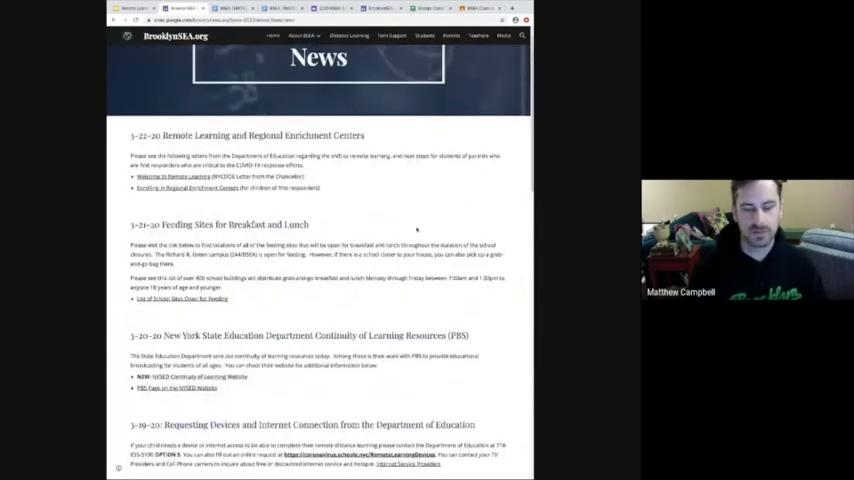
{"action": "mouse_move", "coordinate": [330, 225]}
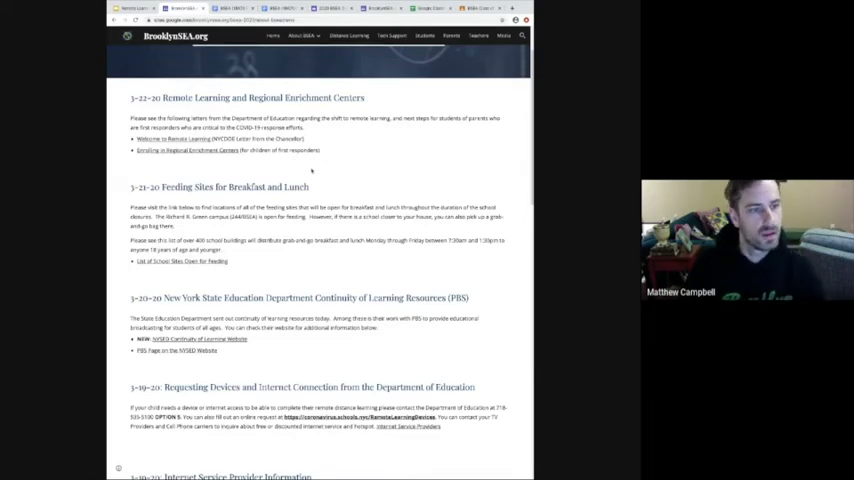
Step: Scroll the News page again, then go to Distance Learning in the top navigation
{"action": "scroll", "scroll_direction": "down", "scroll_amount": 3}
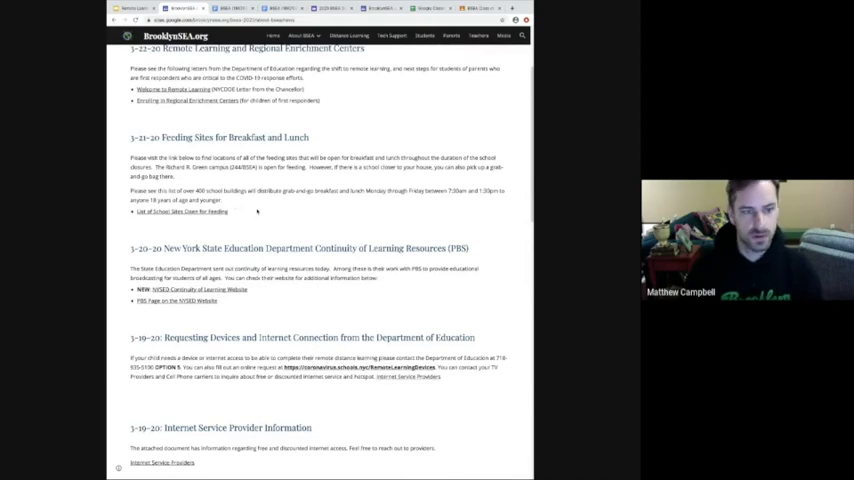
{"action": "scroll", "scroll_direction": "up", "scroll_amount": 3}
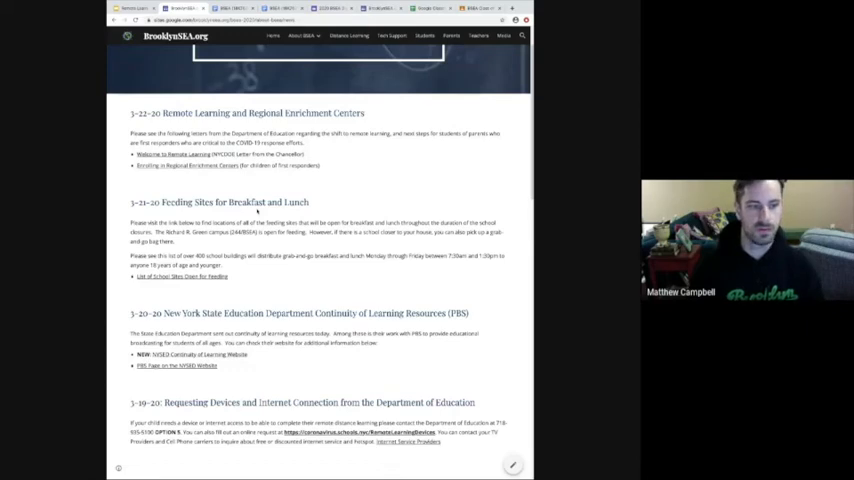
{"action": "scroll", "scroll_direction": "up", "scroll_amount": 3}
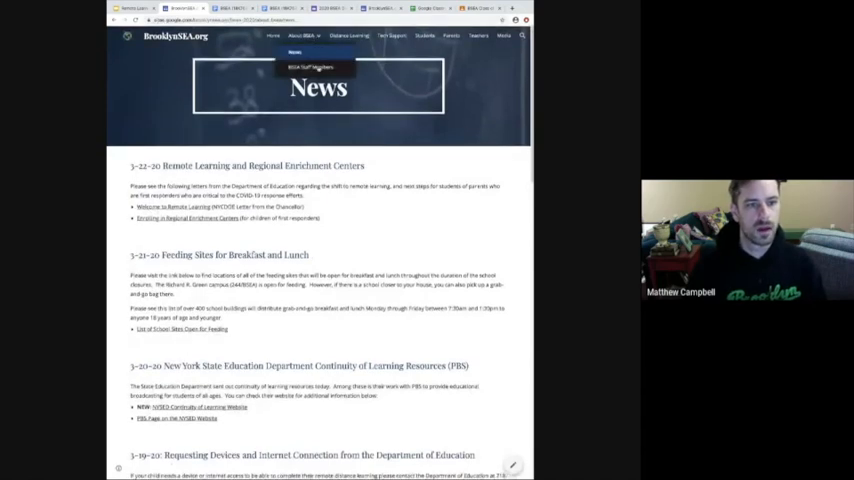
{"action": "left_click", "coordinate": [348, 36]}
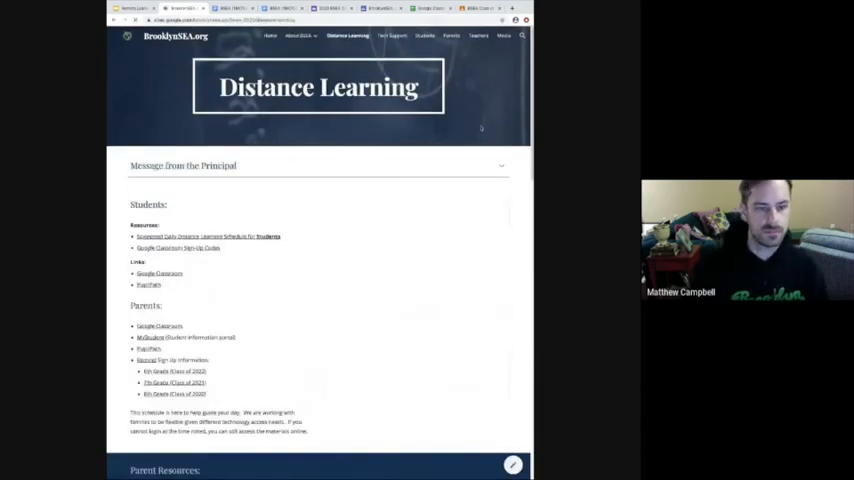
Step: Scroll down the Distance Learning page to the Google Classroom Sign-Up Codes link
{"action": "scroll", "scroll_direction": "down", "scroll_amount": 3}
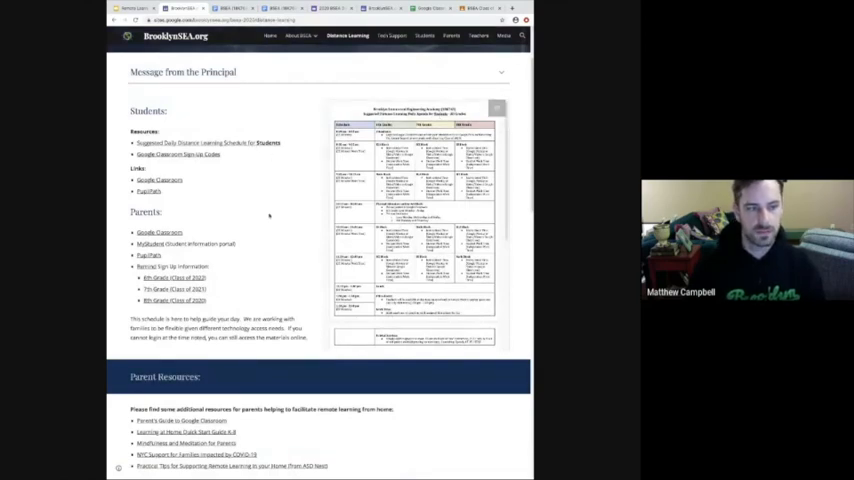
{"action": "scroll", "scroll_direction": "down", "scroll_amount": 3}
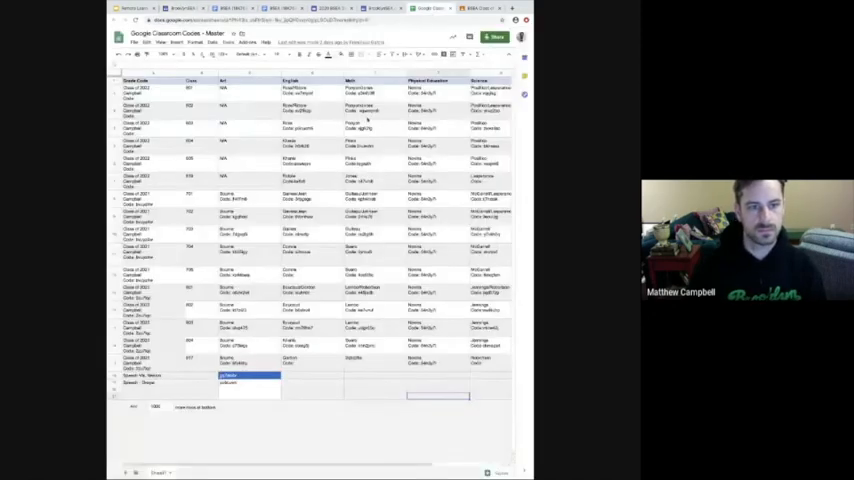
Step: Scroll the class codes sheet, then return to the BrooklynSEA.org Distance Learning tab
{"action": "scroll", "scroll_direction": "right", "scroll_amount": 3}
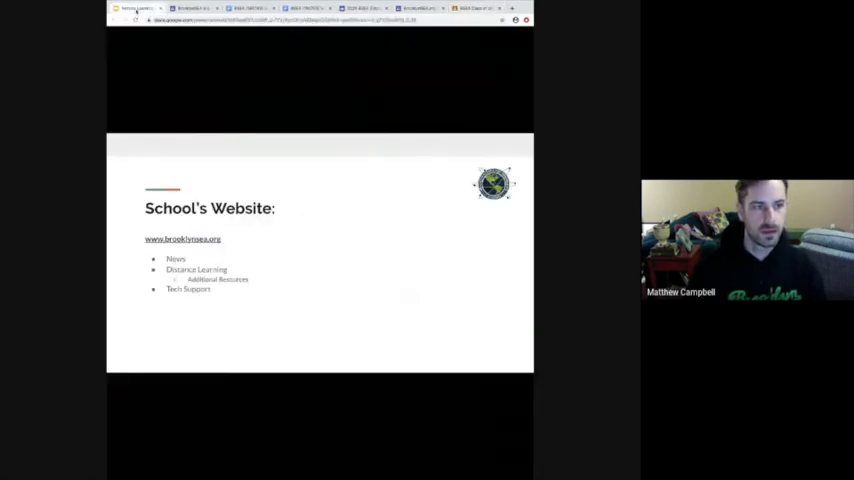
{"action": "left_click", "coordinate": [182, 239]}
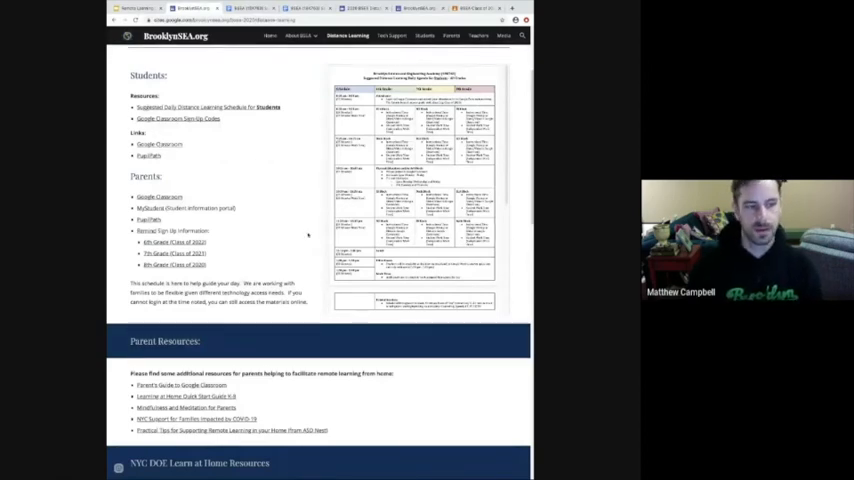
{"action": "scroll", "scroll_direction": "down", "scroll_amount": 3}
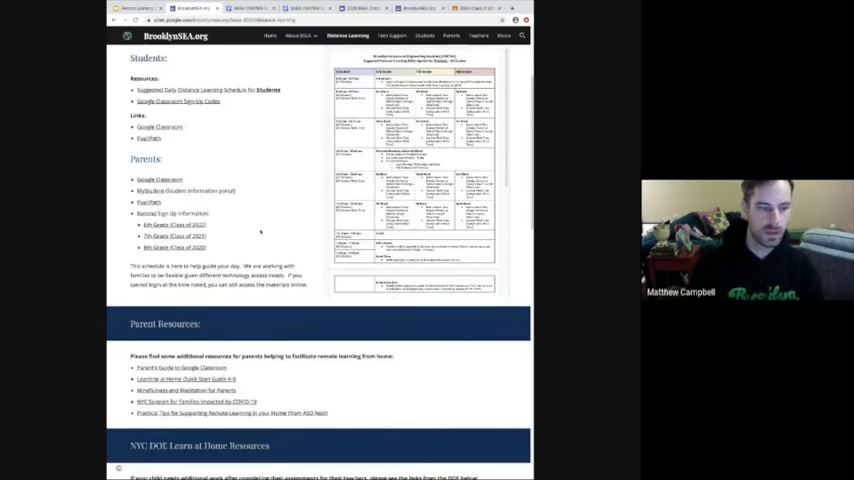
{"action": "scroll", "scroll_direction": "down", "scroll_amount": 3}
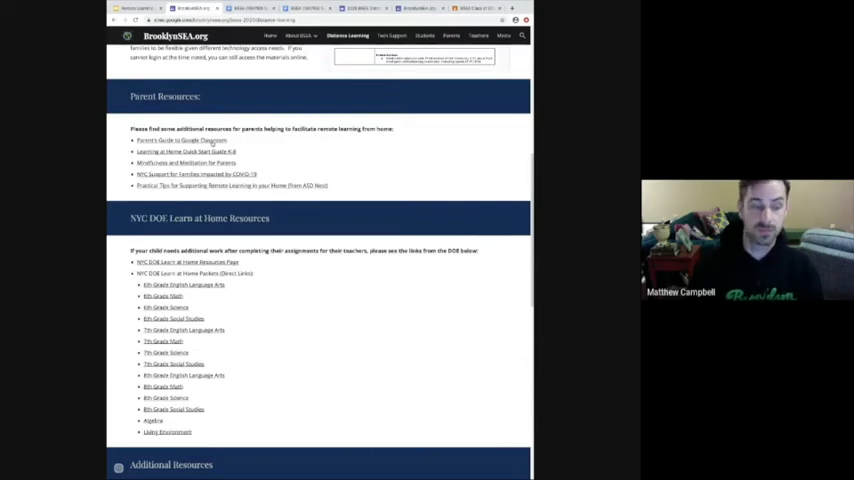
{"action": "scroll", "scroll_direction": "down", "scroll_amount": 3}
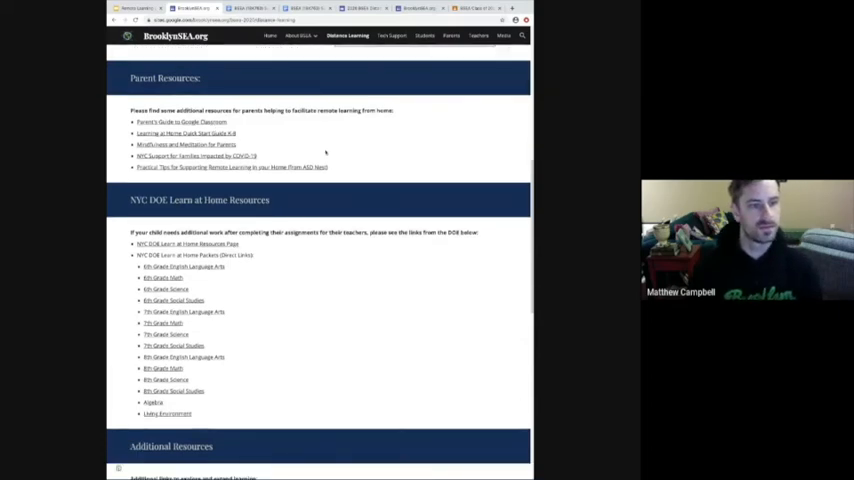
{"action": "scroll", "scroll_direction": "up", "scroll_amount": 3}
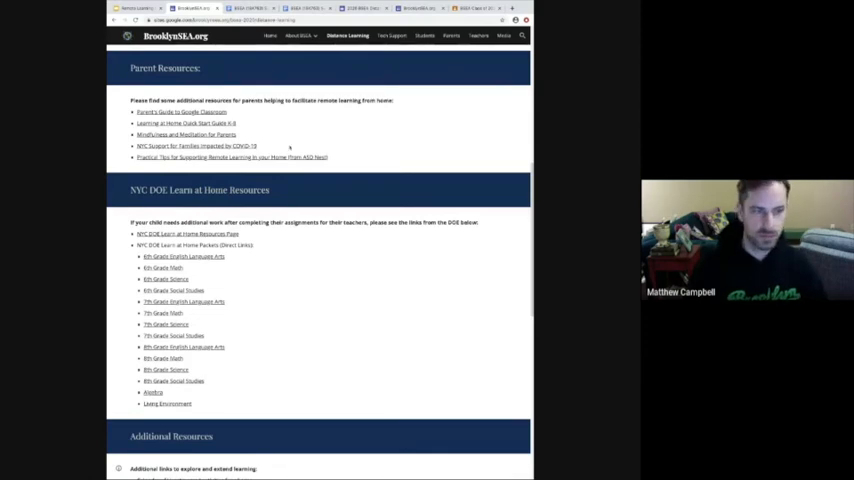
{"action": "scroll", "scroll_direction": "down", "scroll_amount": 3}
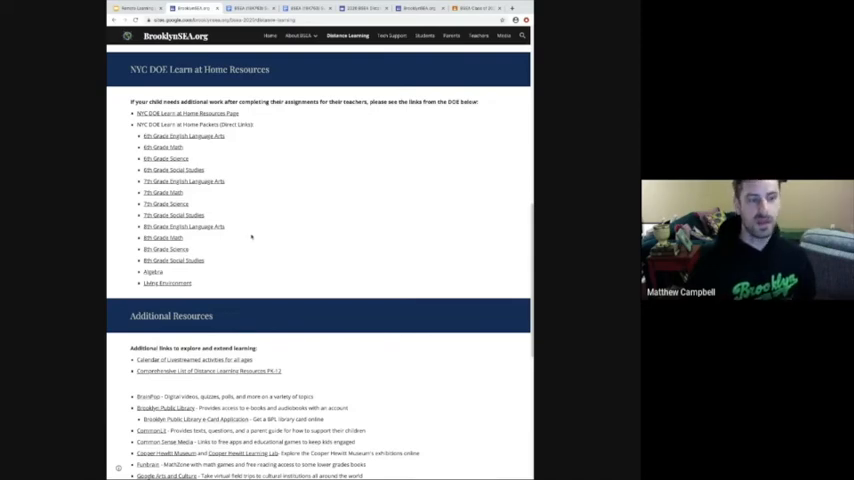
{"action": "scroll", "scroll_direction": "down", "scroll_amount": 3}
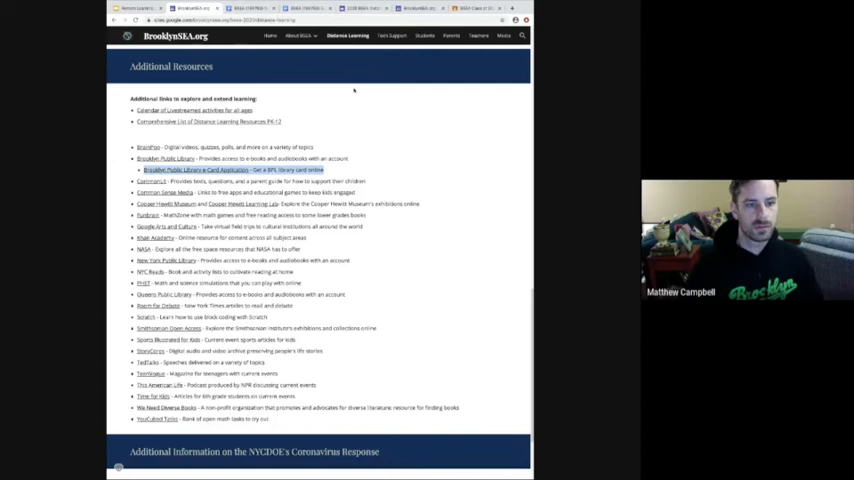
{"action": "scroll", "scroll_direction": "down", "scroll_amount": 3}
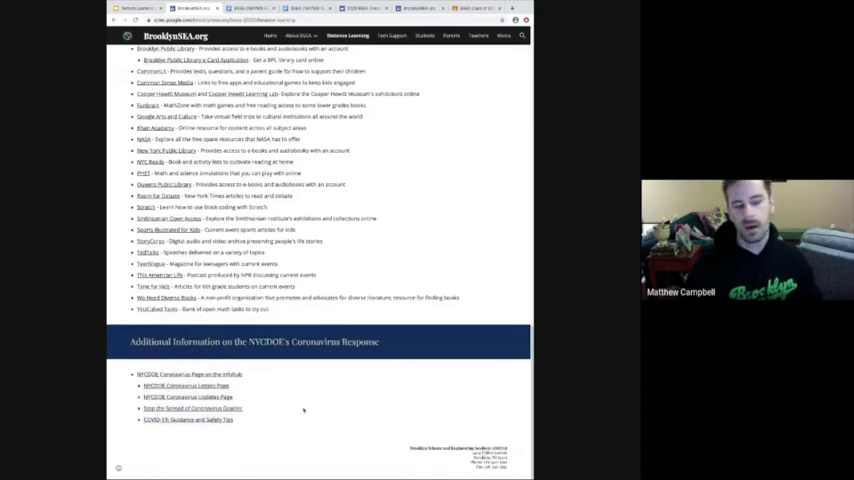
{"action": "scroll", "scroll_direction": "up", "scroll_amount": 3}
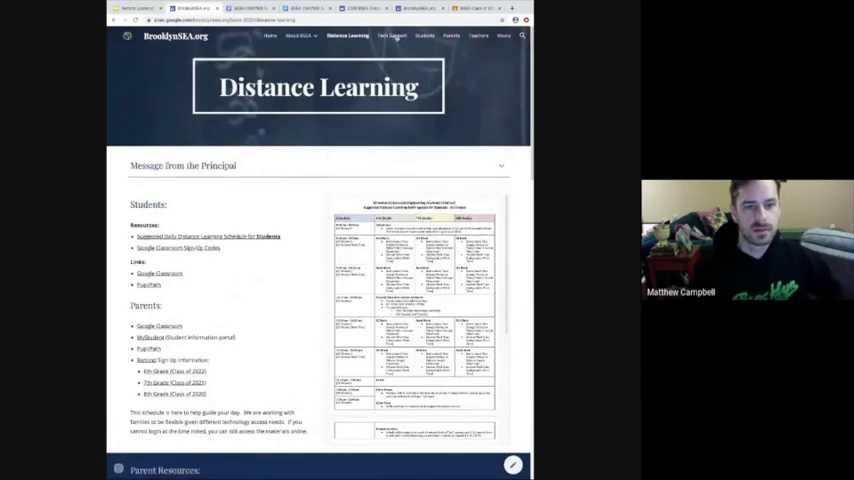
Step: Open the BrooklynSEA.org Tech Support page from the site navigation
{"action": "left_click", "coordinate": [390, 36]}
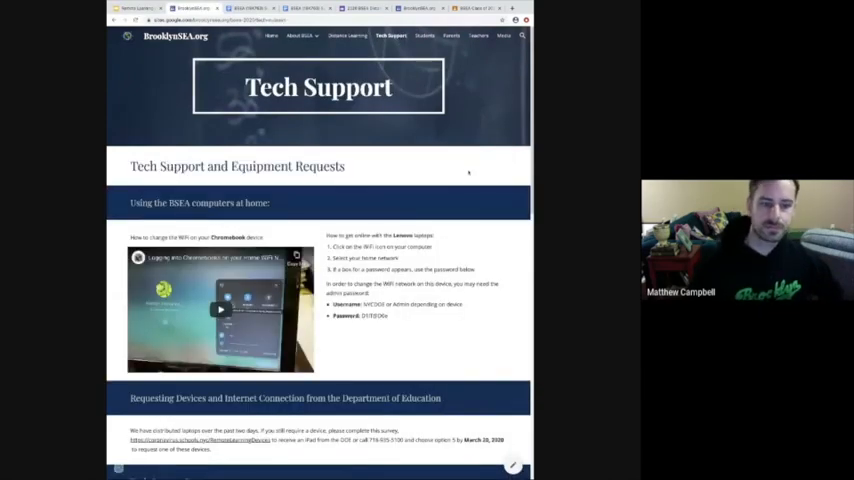
{"action": "scroll", "scroll_direction": "down", "scroll_amount": 3}
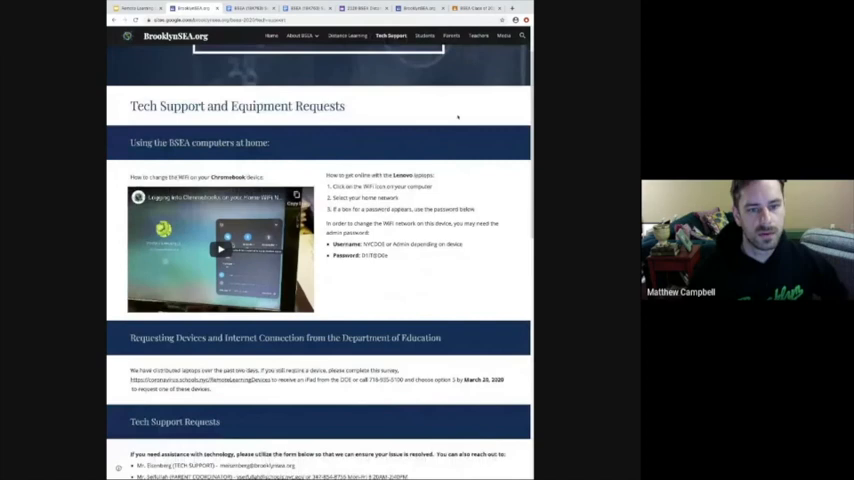
{"action": "mouse_move", "coordinate": [502, 167]}
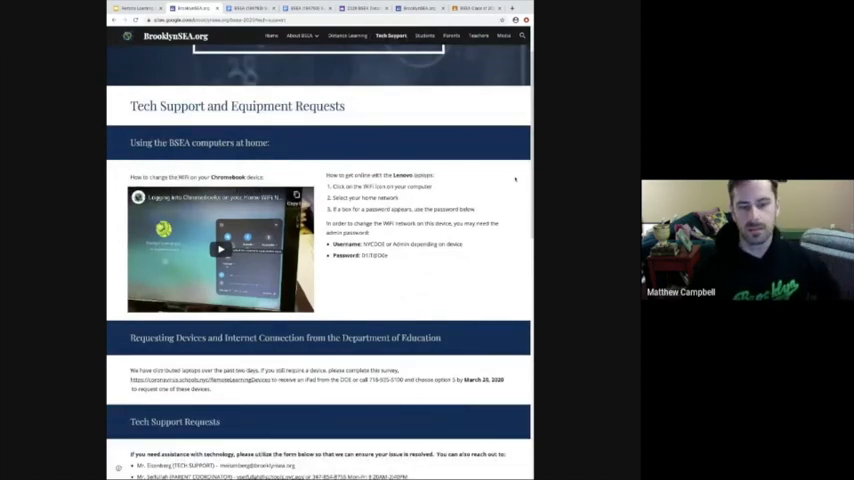
{"action": "scroll", "scroll_direction": "up", "scroll_amount": 3}
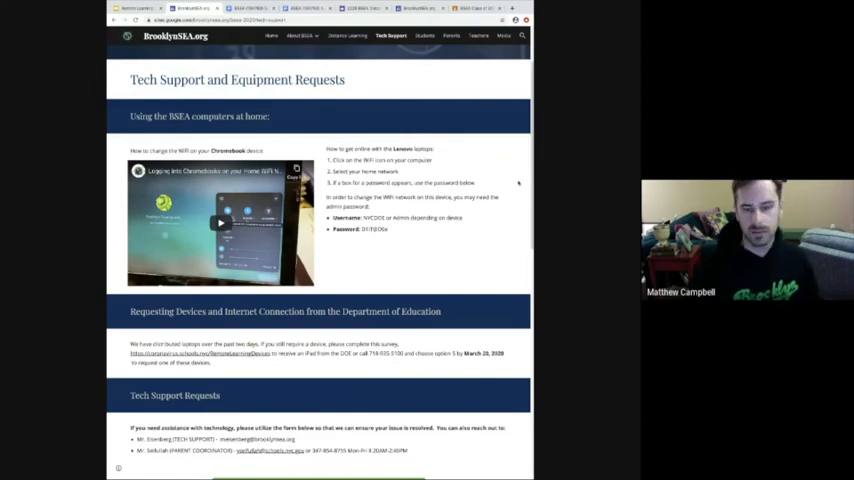
Step: Read through the 'Using the BSEA computers at home' Wi-Fi instructions
{"action": "scroll", "scroll_direction": "down", "scroll_amount": 3}
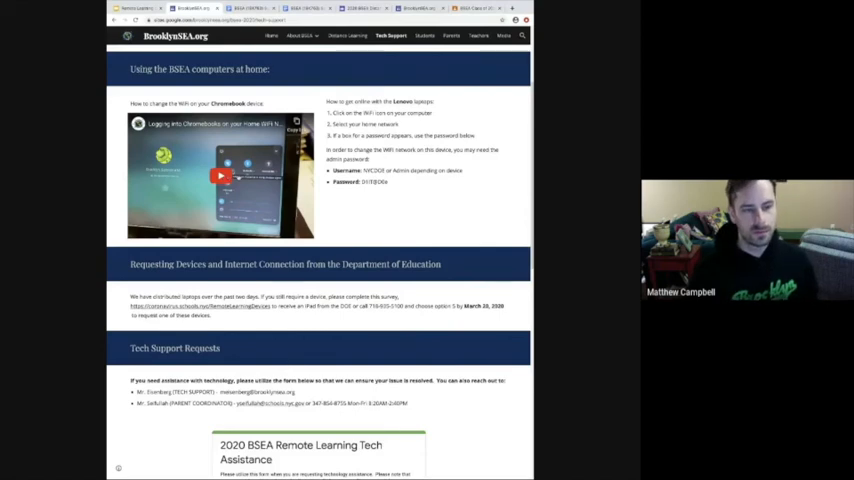
{"action": "scroll", "scroll_direction": "down", "scroll_amount": 3}
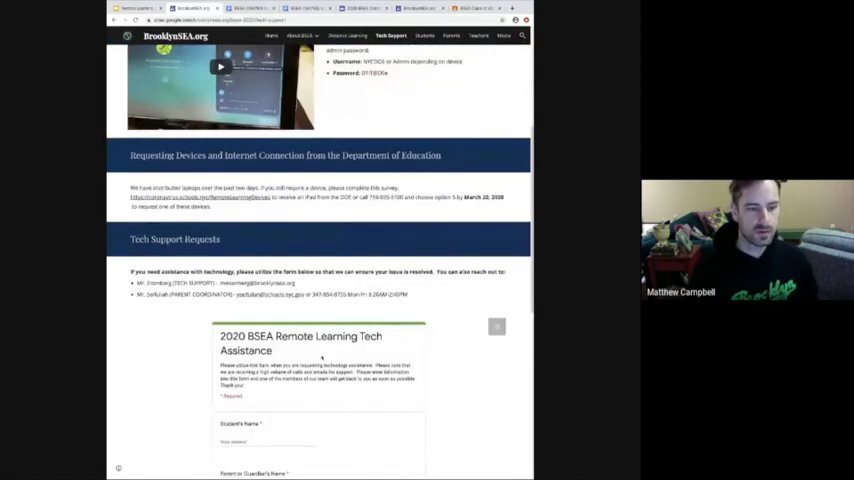
{"action": "scroll", "scroll_direction": "up", "scroll_amount": 3}
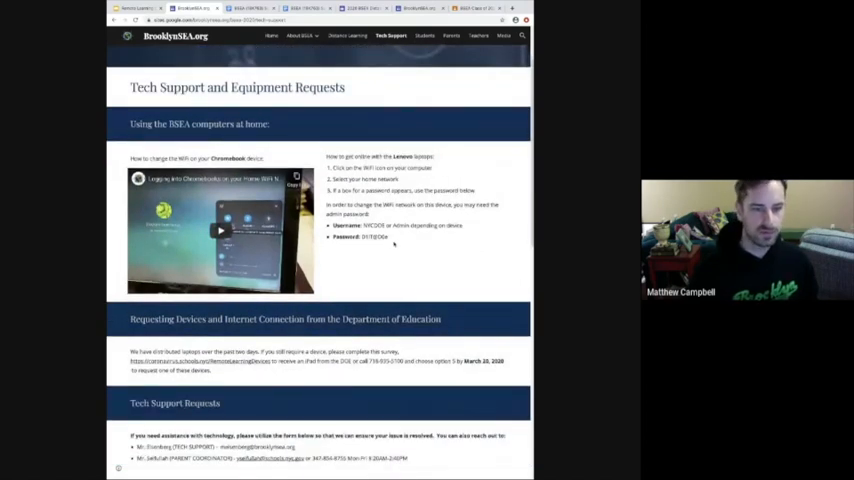
{"action": "double_click", "coordinate": [365, 237]}
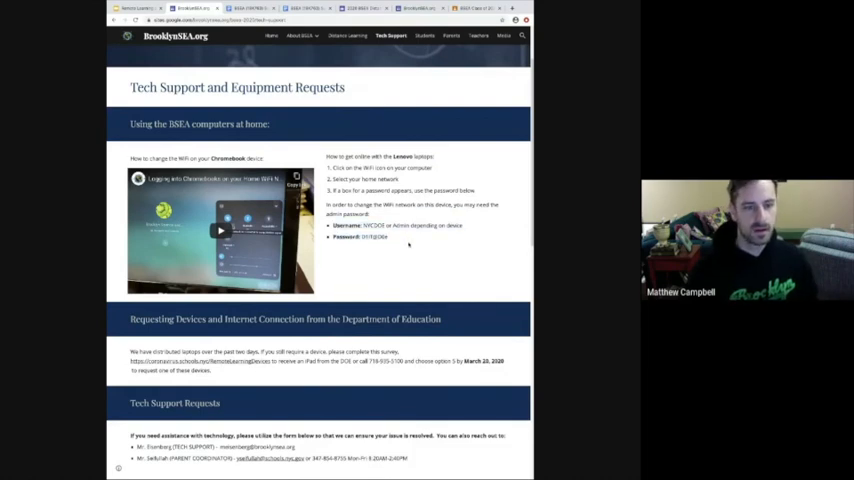
{"action": "scroll", "scroll_direction": "down", "scroll_amount": 3}
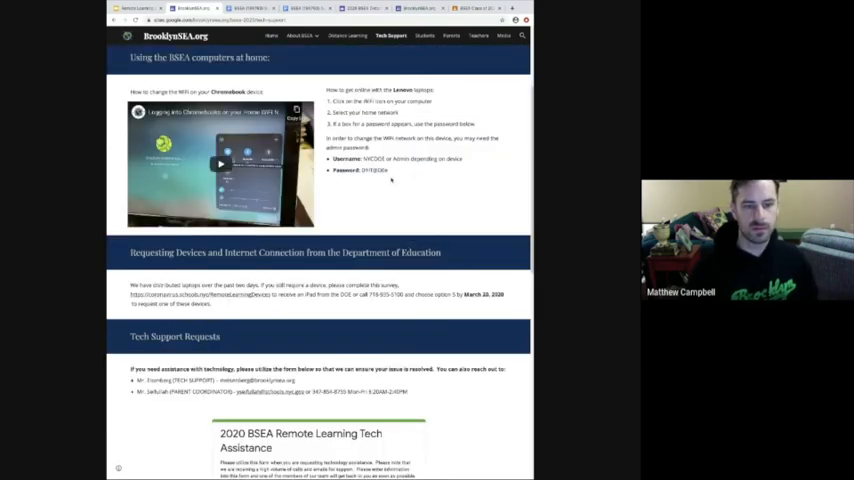
{"action": "scroll", "scroll_direction": "down", "scroll_amount": 3}
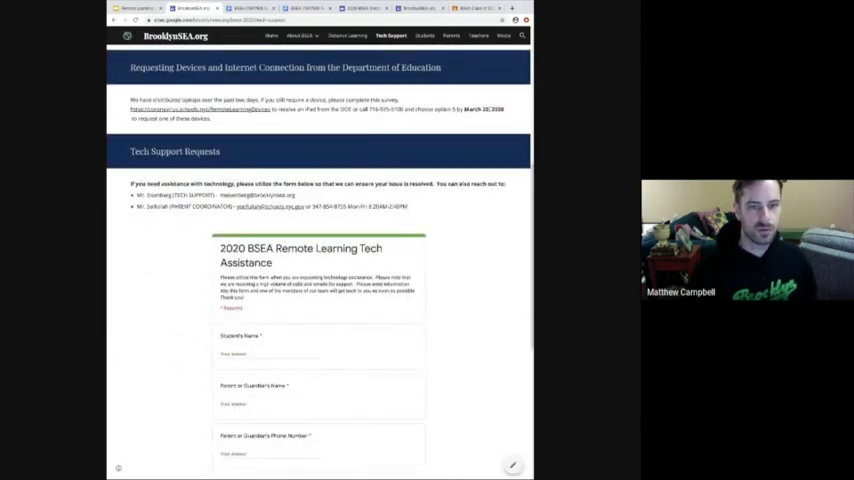
Step: Scroll past the Tech Support Requests contacts to the Tech Assistance form fields
{"action": "scroll", "scroll_direction": "up", "scroll_amount": 3}
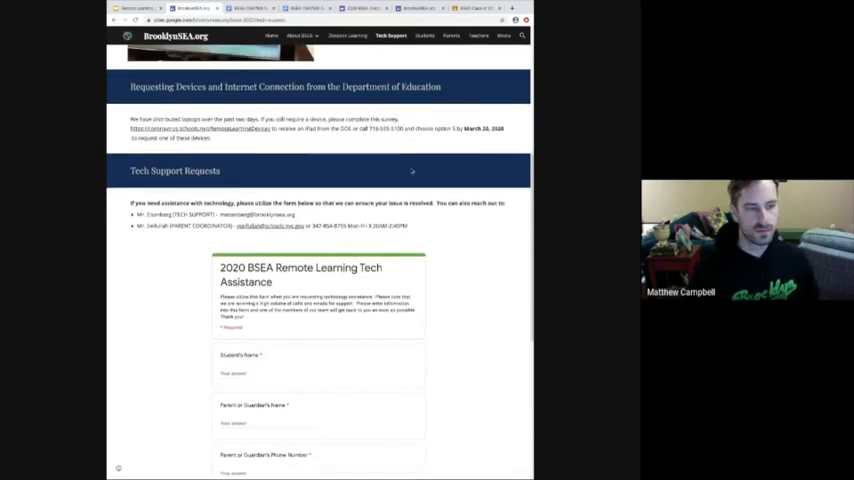
{"action": "scroll", "scroll_direction": "down", "scroll_amount": 3}
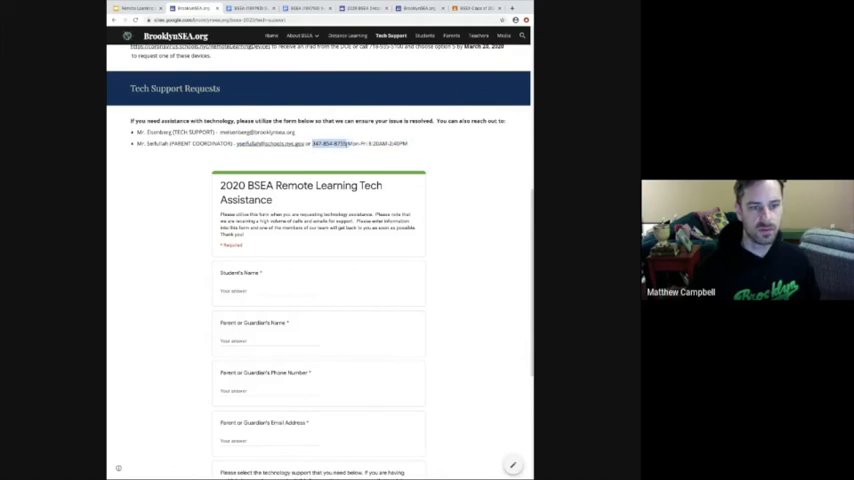
{"action": "scroll", "scroll_direction": "down", "scroll_amount": 3}
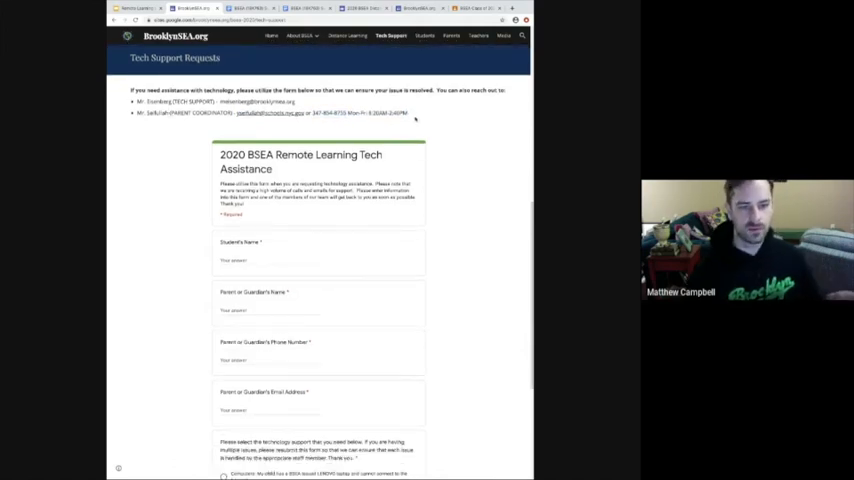
{"action": "scroll", "scroll_direction": "down", "scroll_amount": 3}
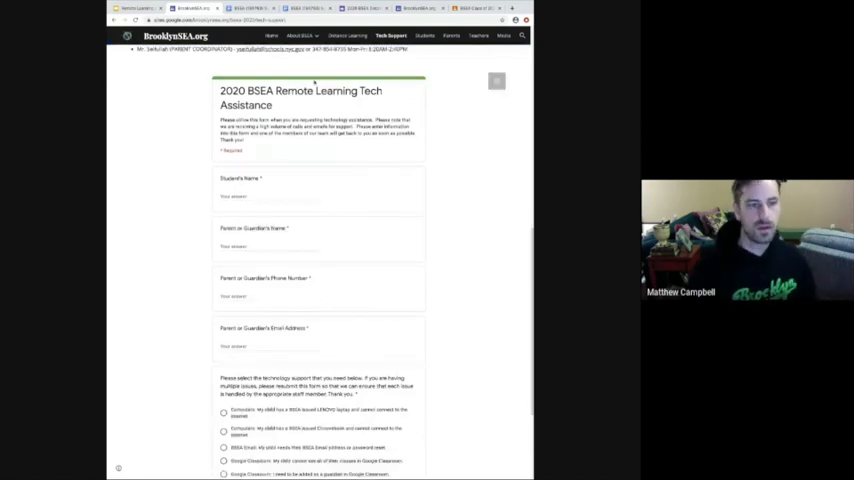
{"action": "mouse_move", "coordinate": [428, 374]}
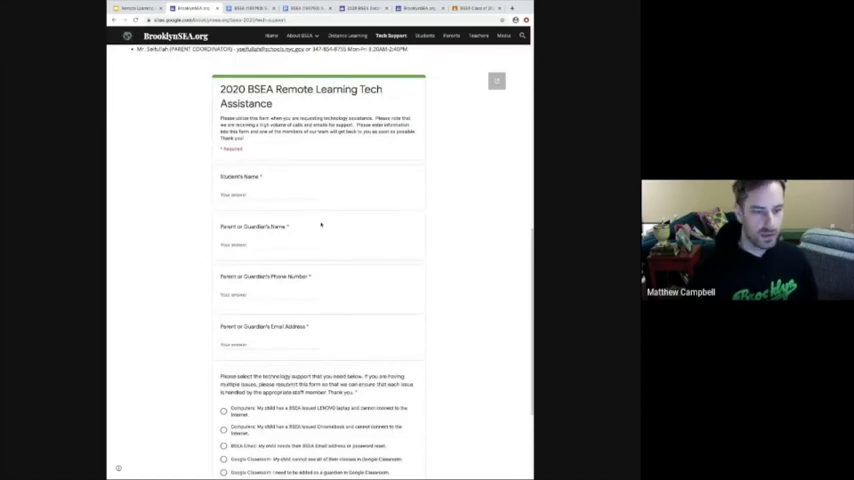
{"action": "scroll", "scroll_direction": "down", "scroll_amount": 3}
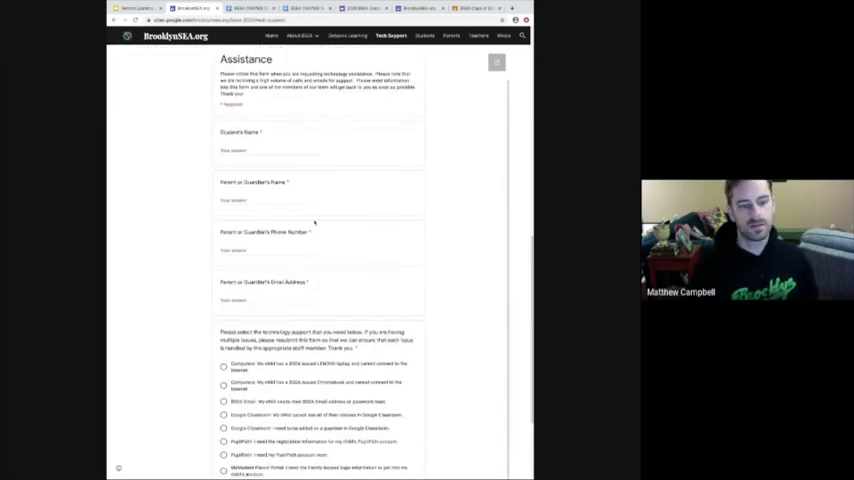
{"action": "scroll", "scroll_direction": "down", "scroll_amount": 3}
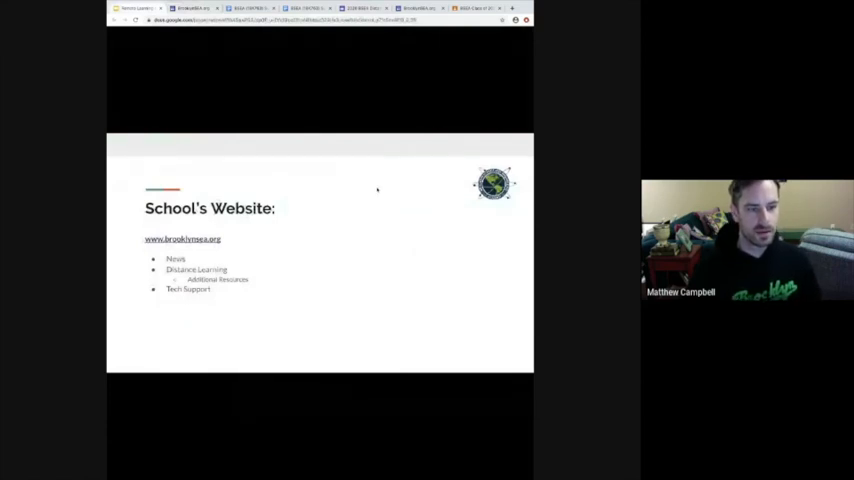
{"action": "mouse_move", "coordinate": [298, 97]}
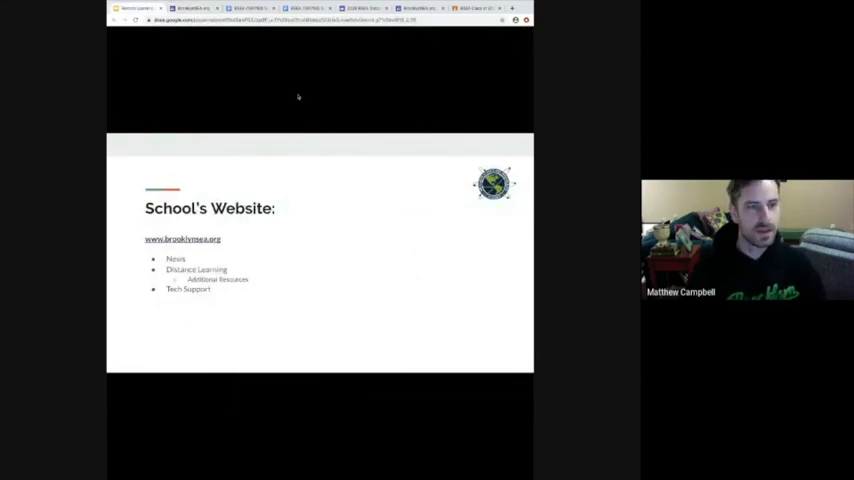